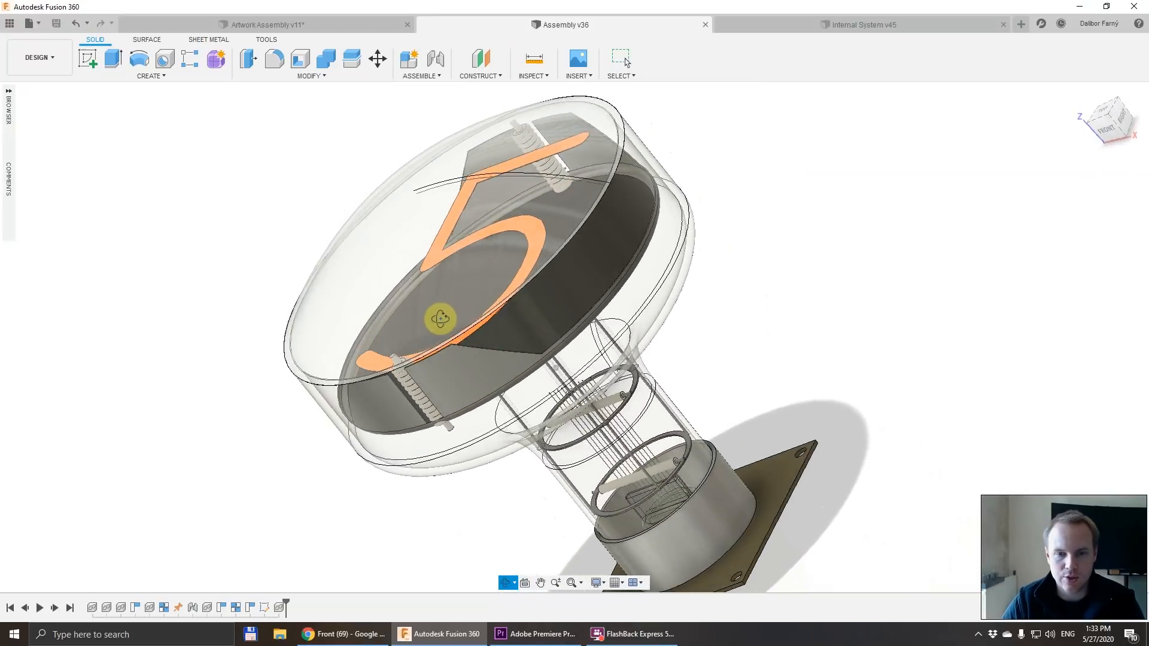
Switch to the ArtworkAssembly v11 design showing the 11×11 tube wall.
click(264, 24)
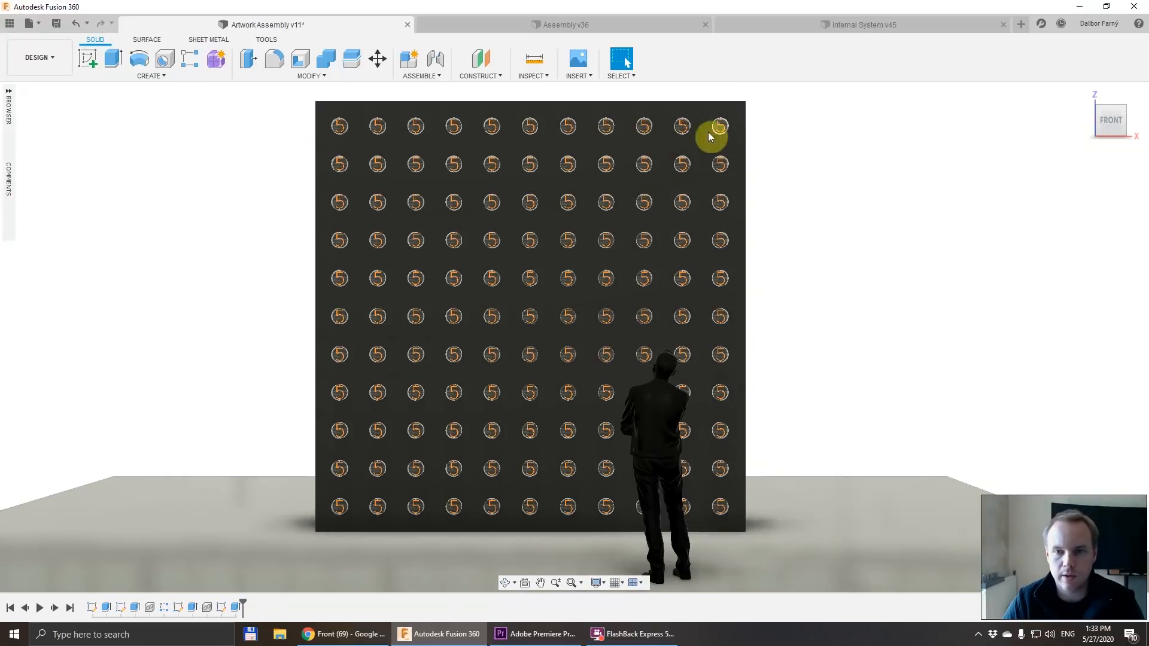
mouse_move(795, 155)
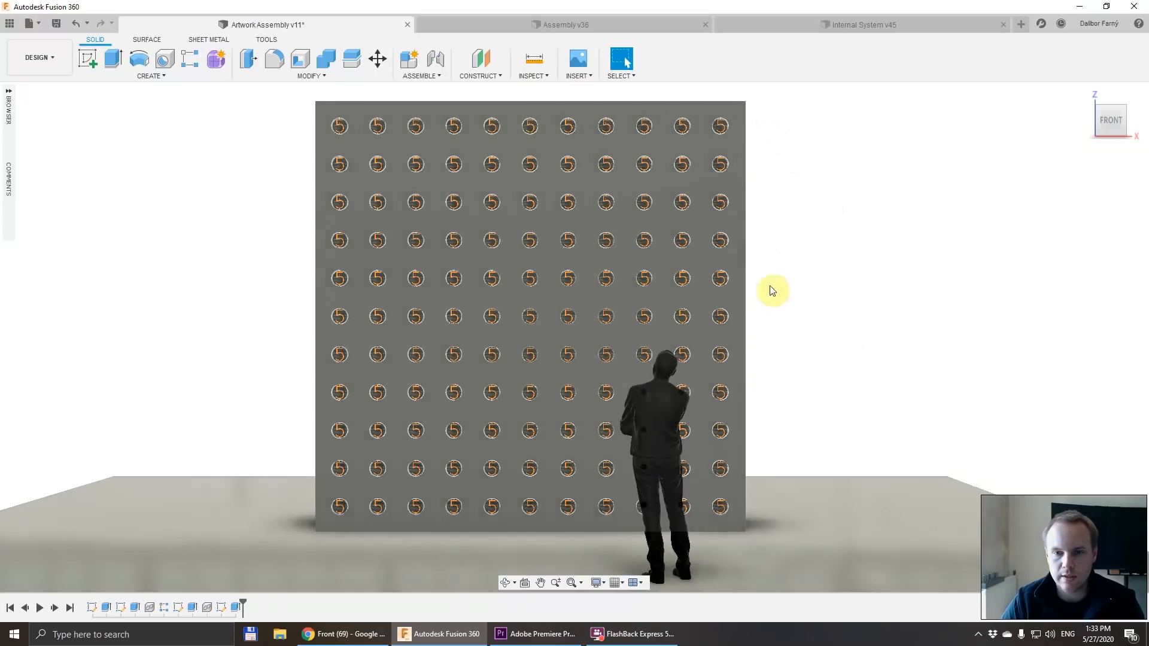
mouse_move(751, 286)
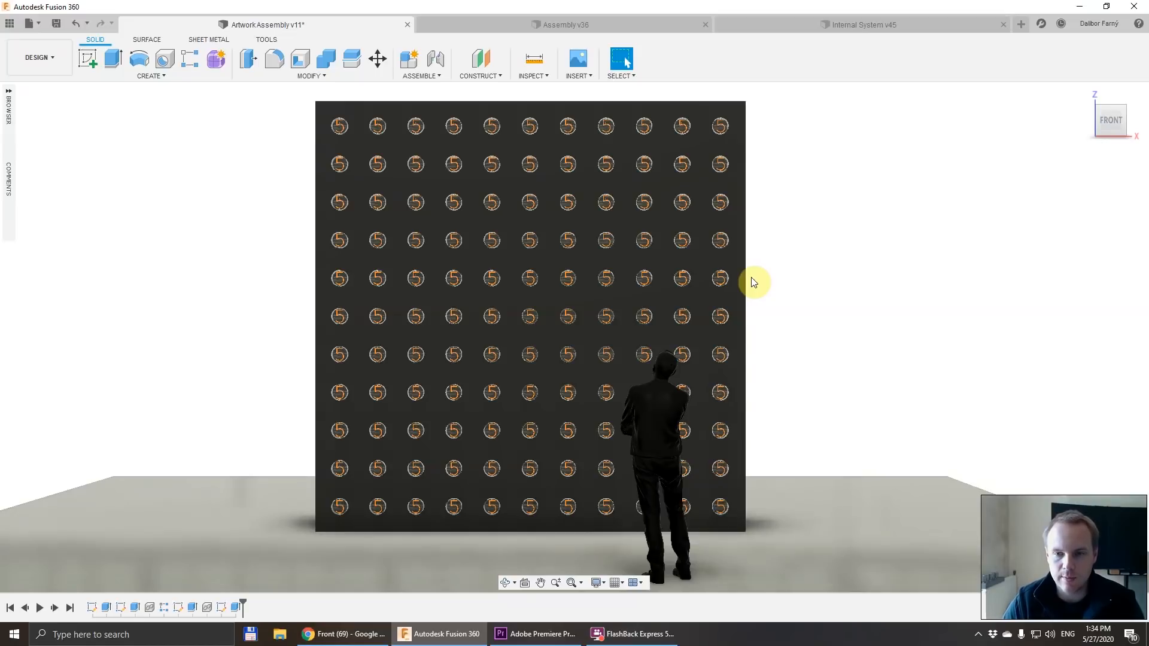
mouse_move(756, 285)
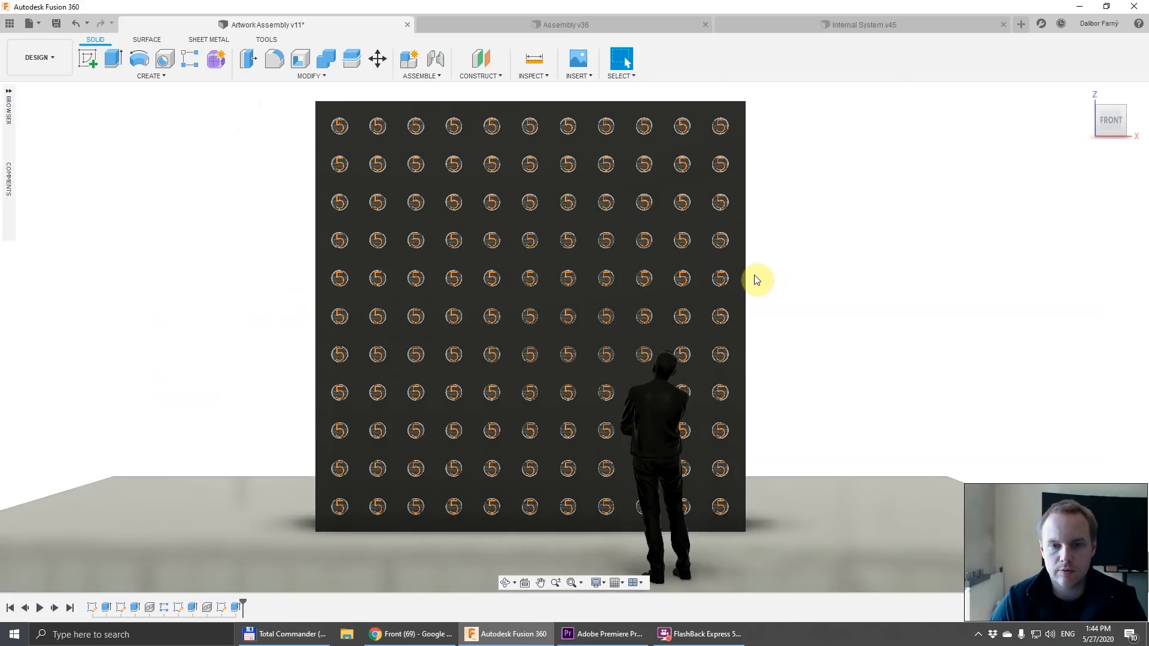
click(409, 635)
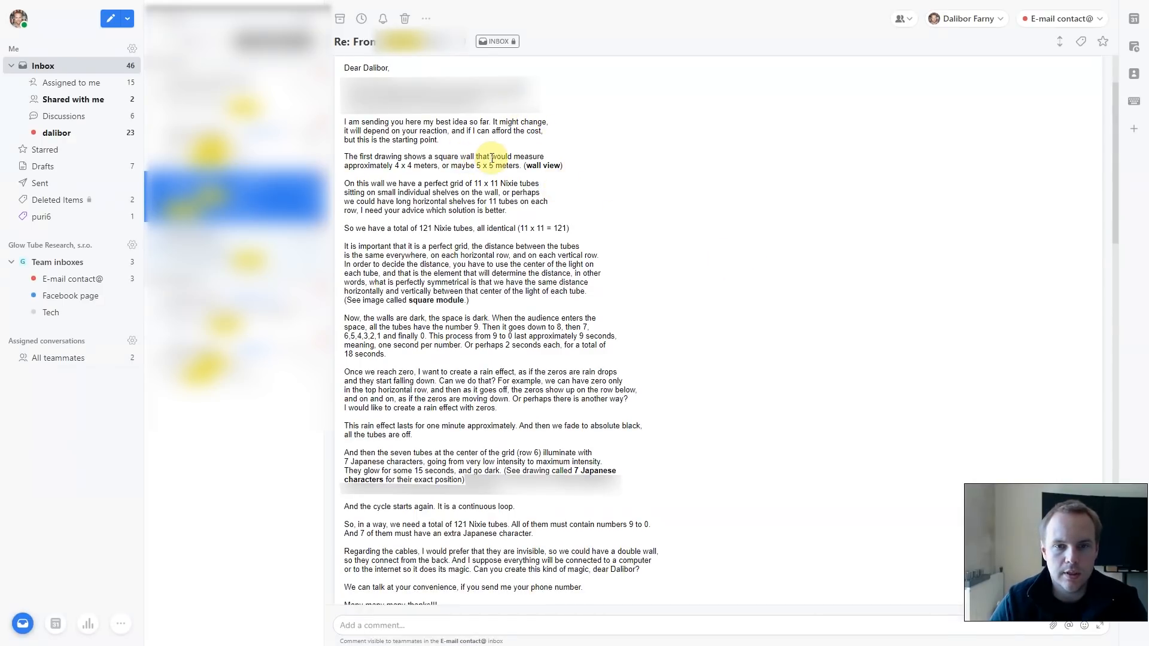
double_click(407, 165)
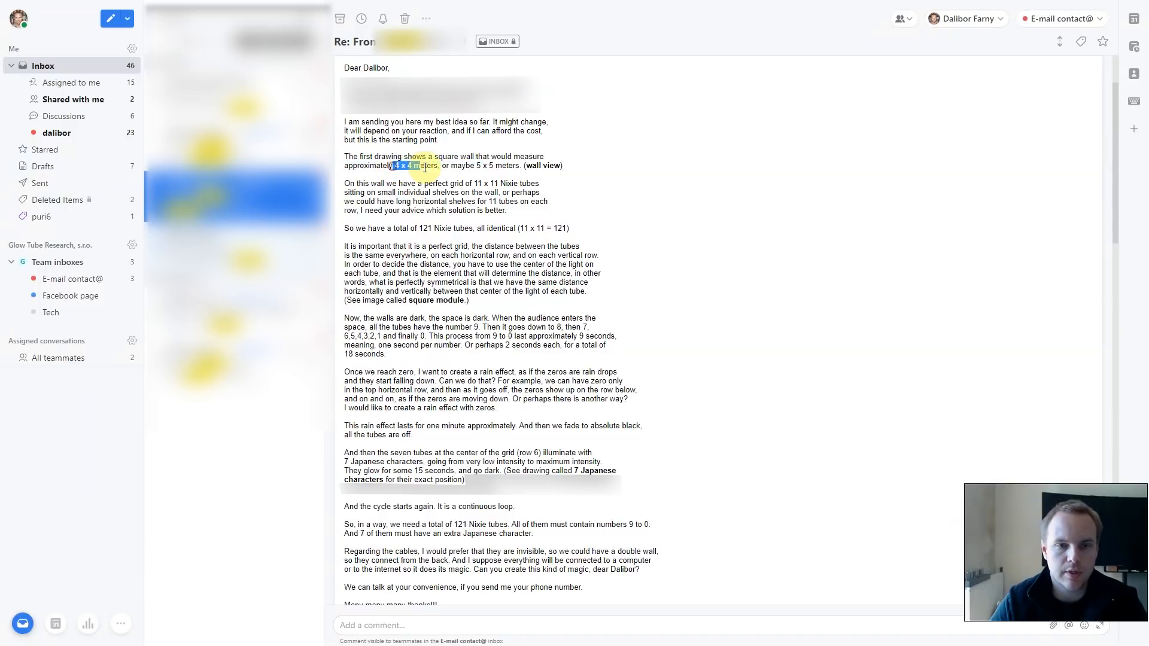
click(506, 634)
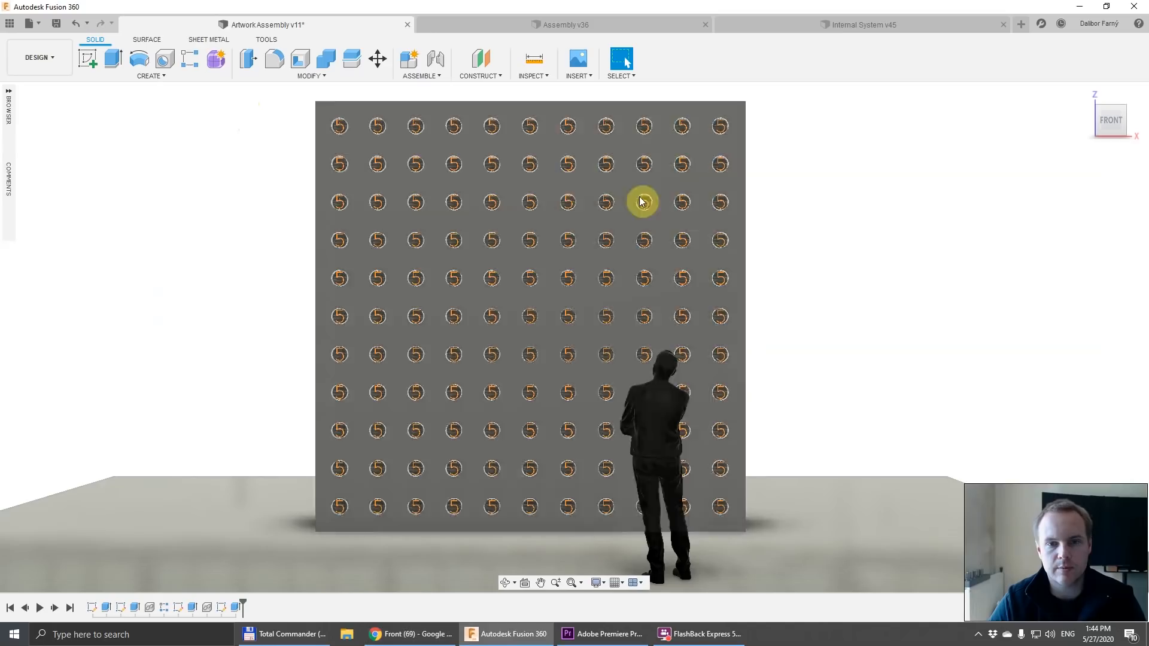
Bring up the customer's specification email and highlight the perfect-grid requirement.
click(641, 201)
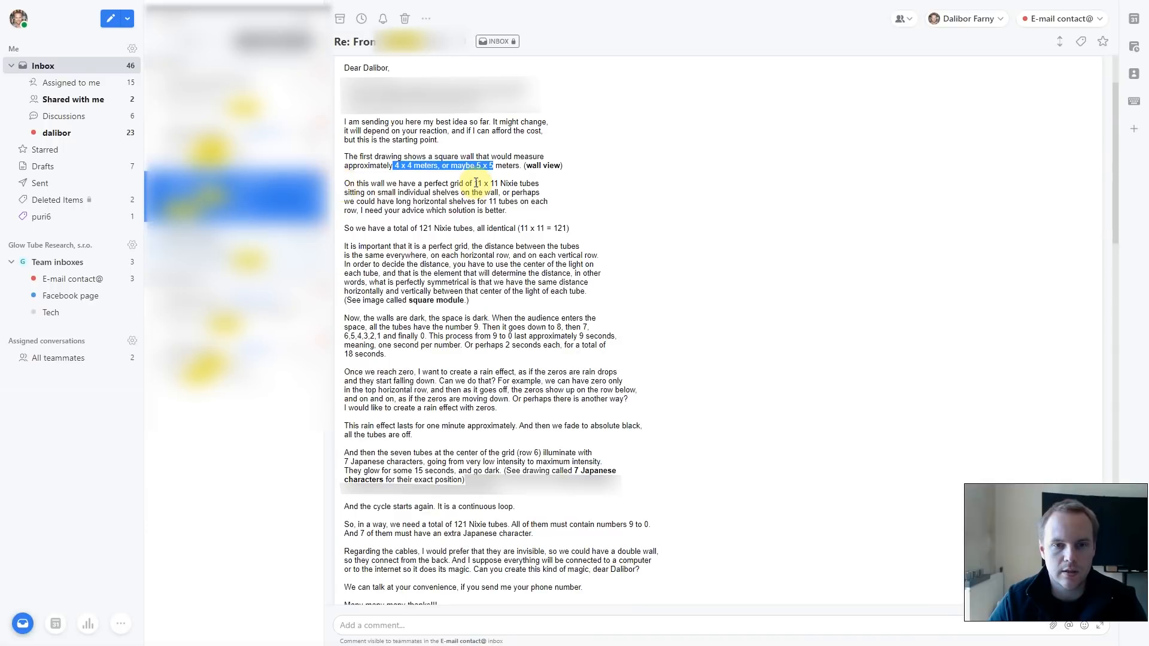
drag(473, 182, 513, 182)
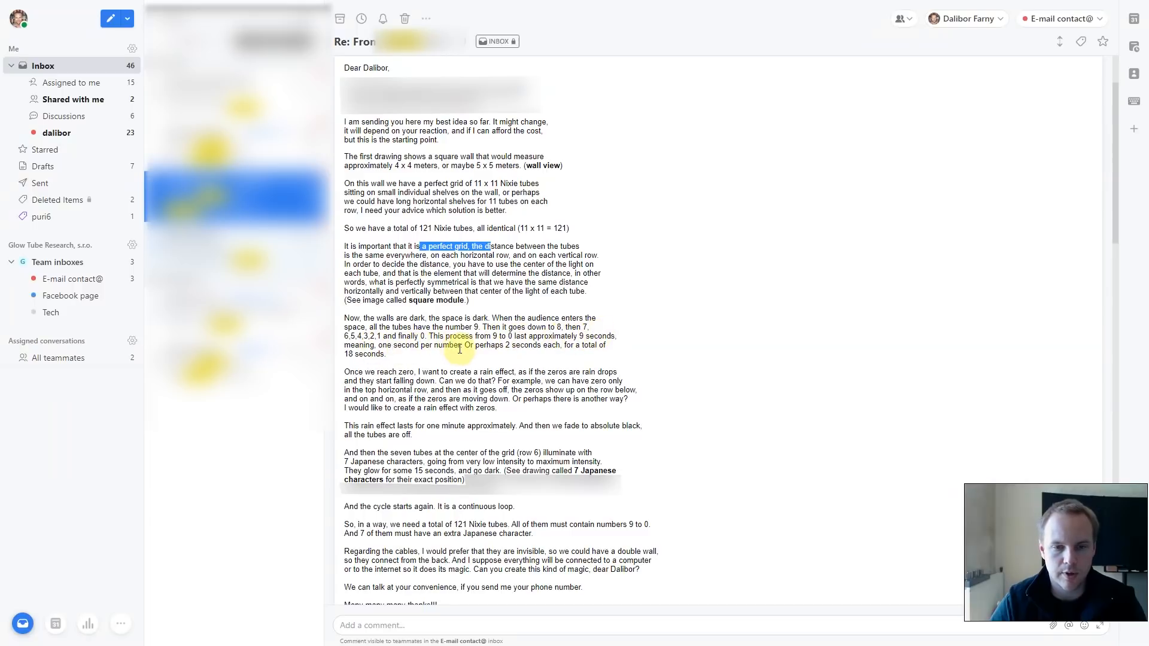
mouse_move(550, 345)
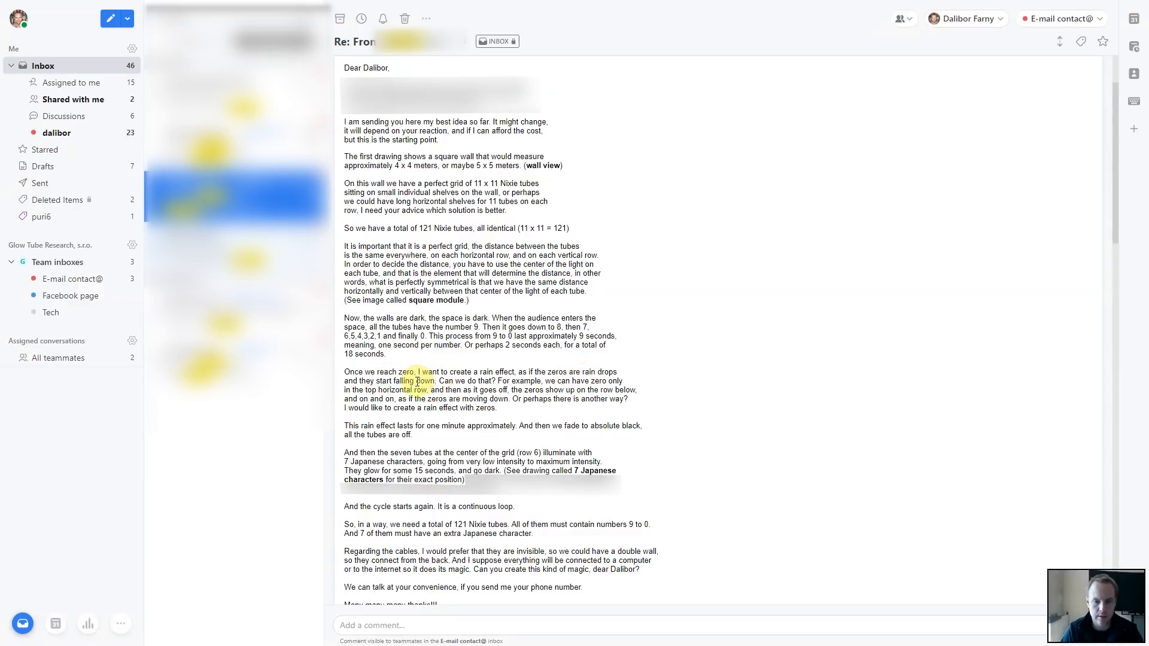
double_click(422, 380)
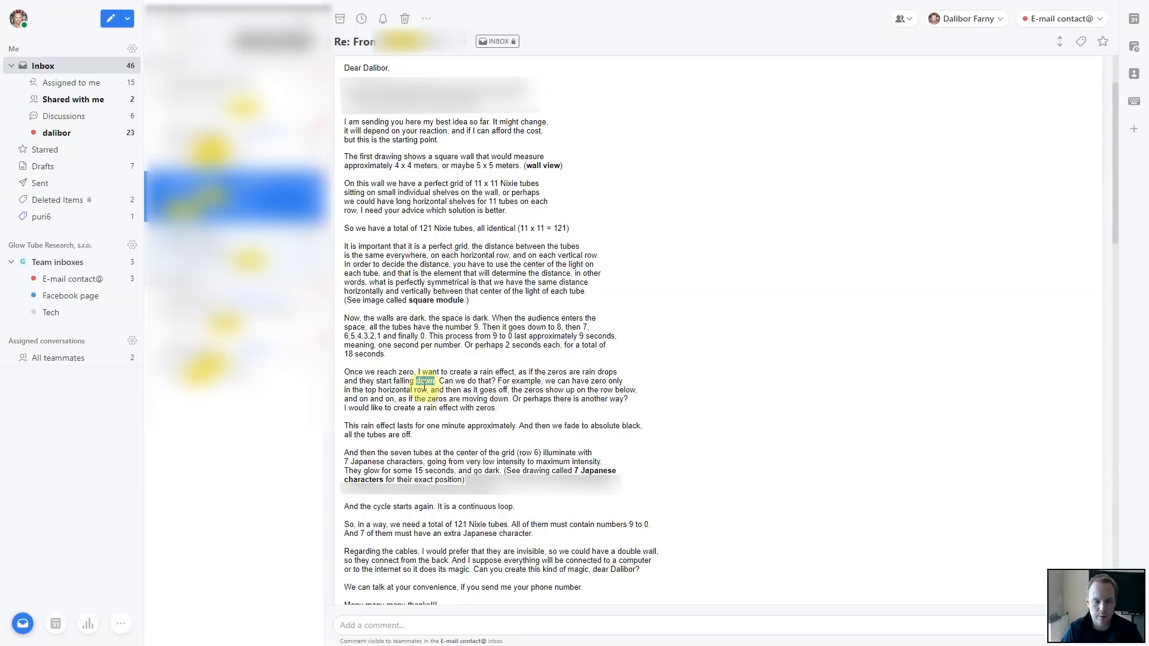